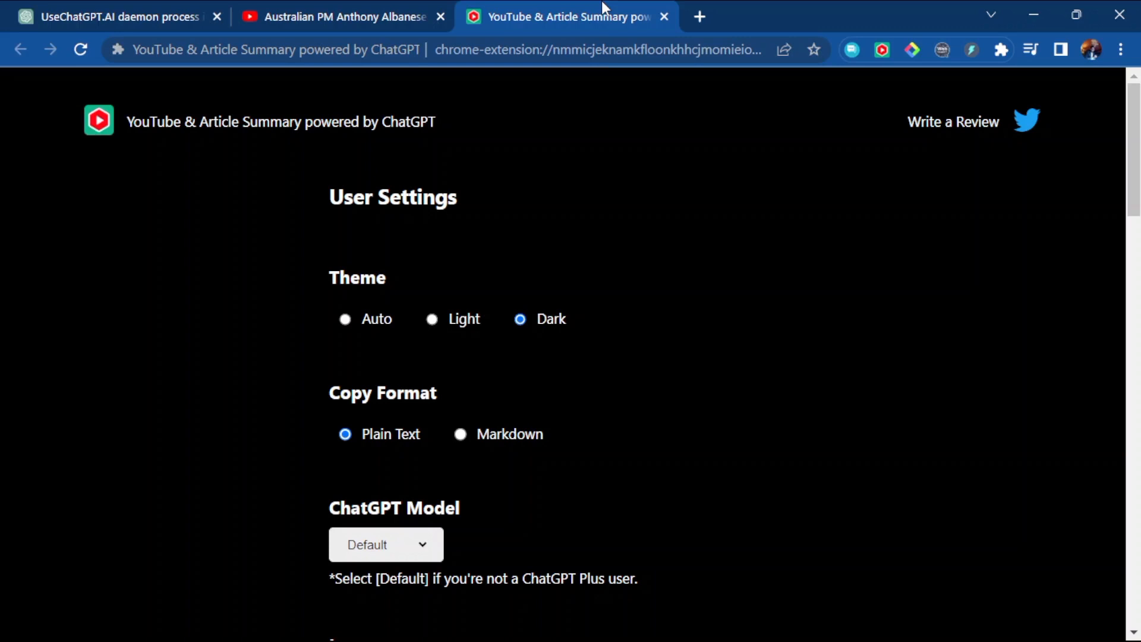
pyautogui.moveTo(423, 41)
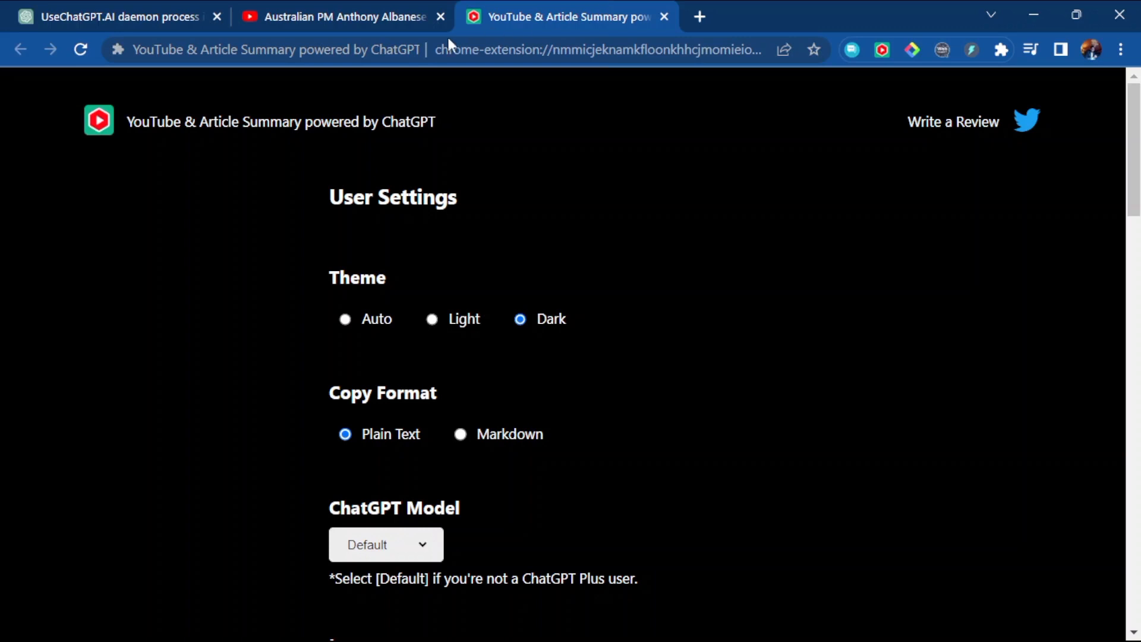
# Switch to the Albanese–Modi welcome video tab, glance at the extension settings, and return.
pyautogui.click(350, 17)
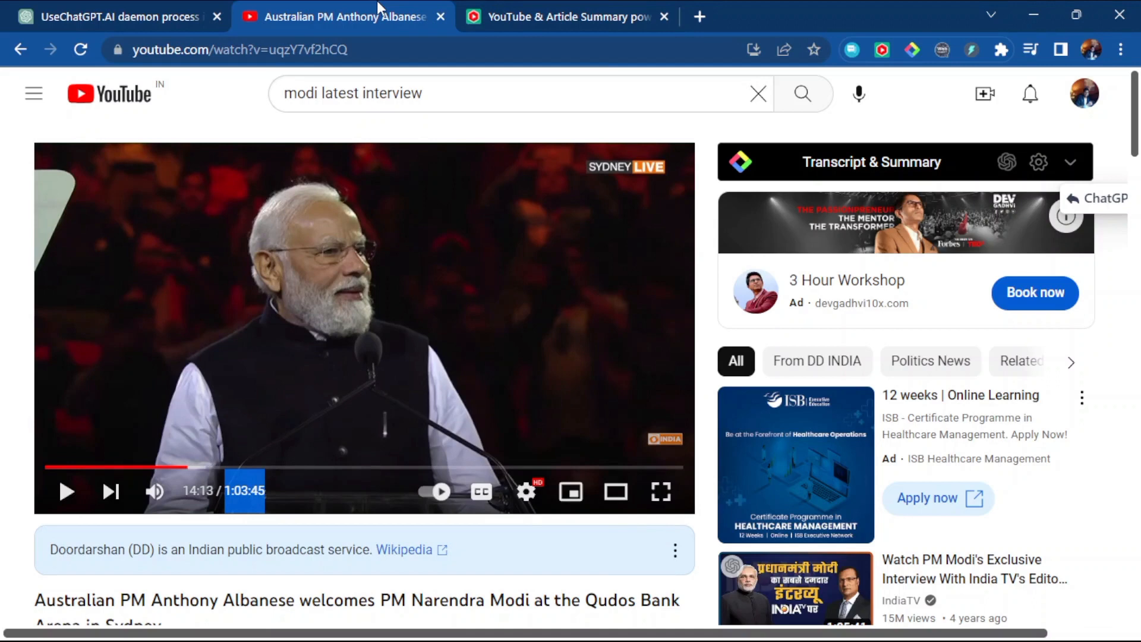
pyautogui.moveTo(427, 200)
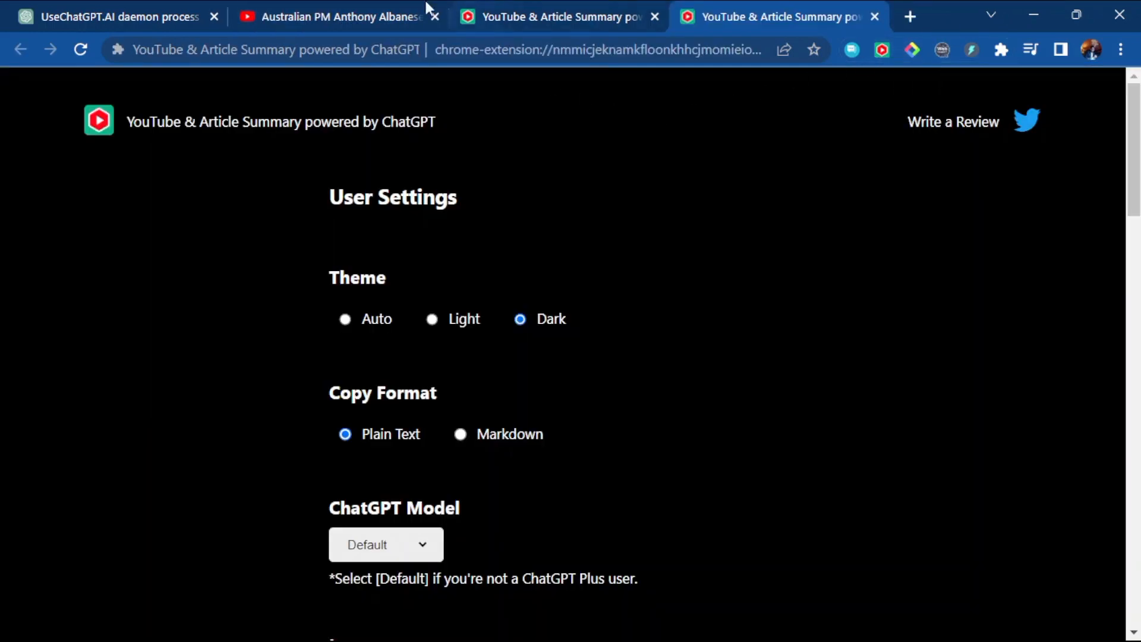
pyautogui.click(338, 17)
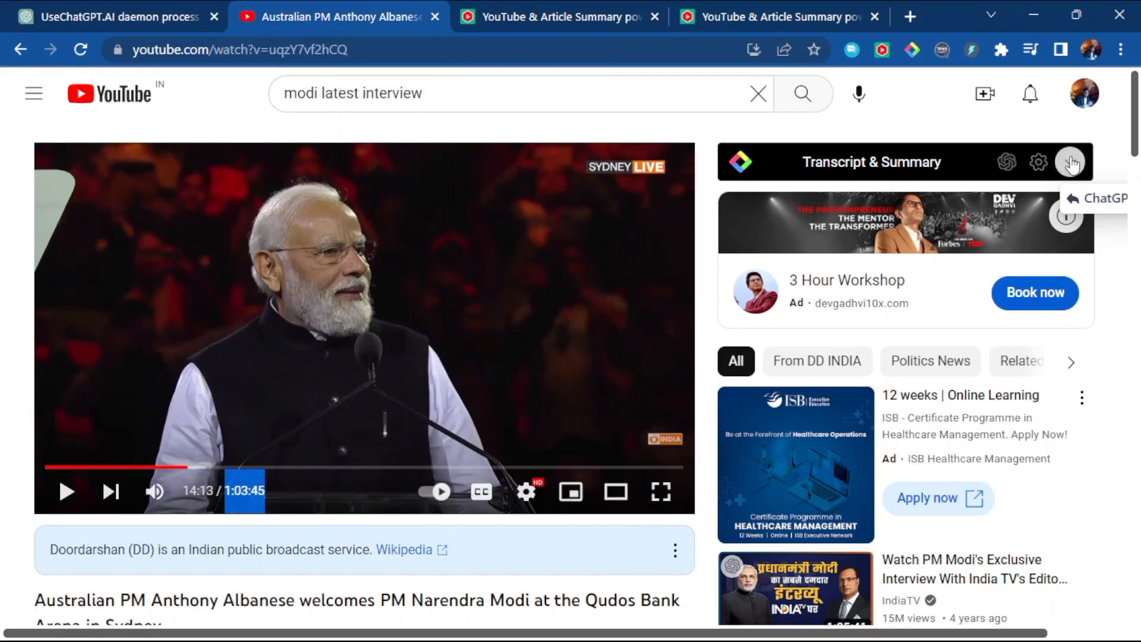
# Expand the Transcript & Summary panel and read down the timestamped transcript.
pyautogui.click(1071, 161)
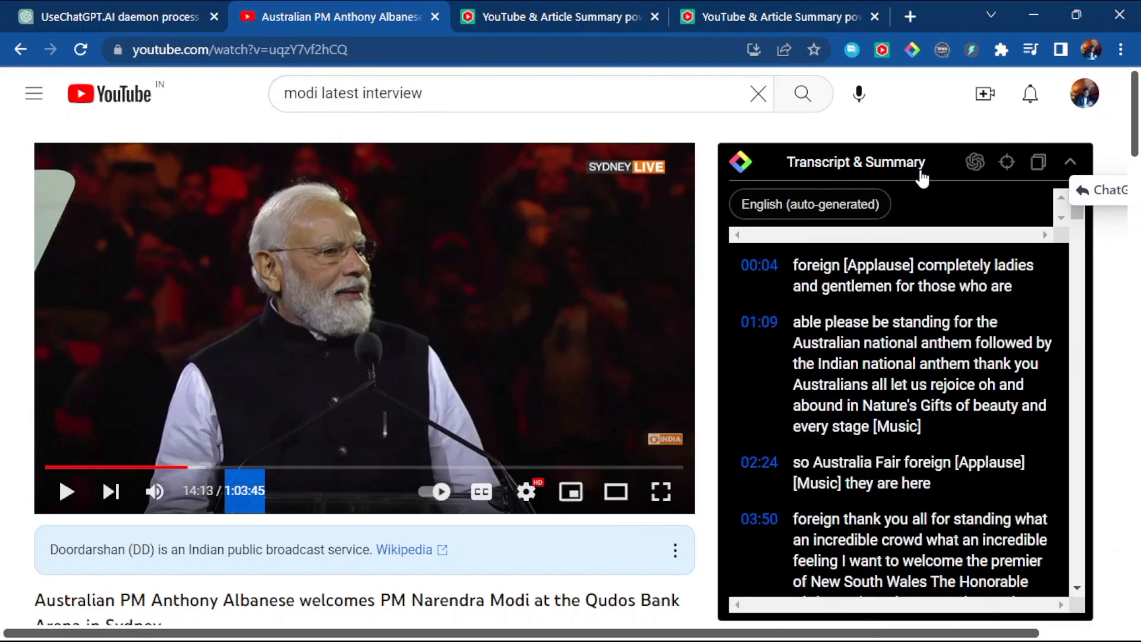
pyautogui.scroll(-3)
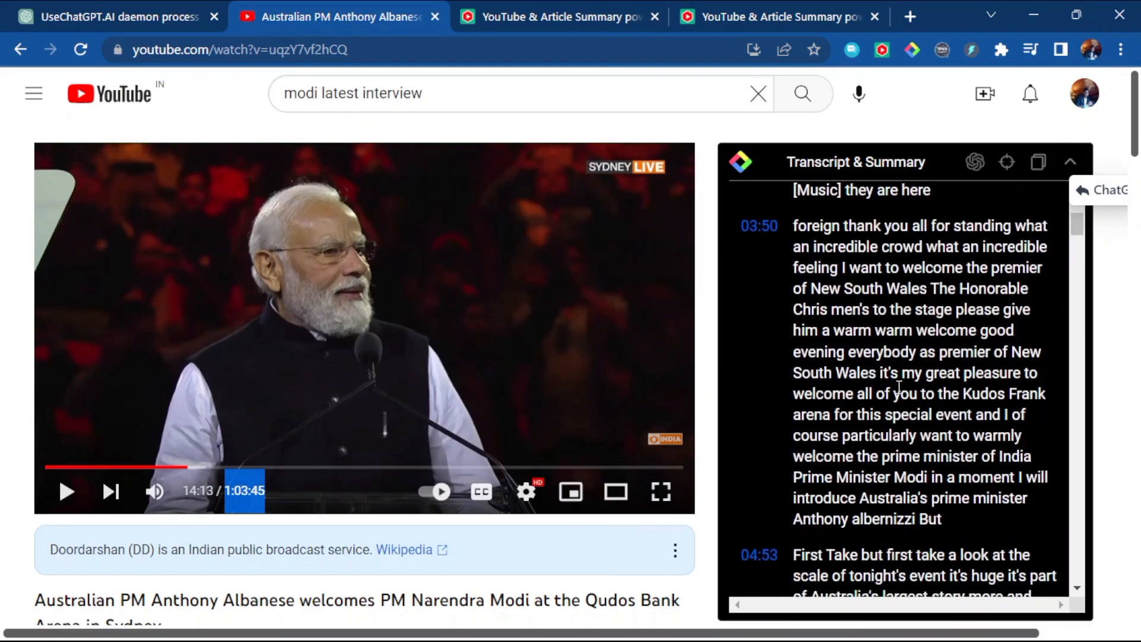
pyautogui.scroll(-3)
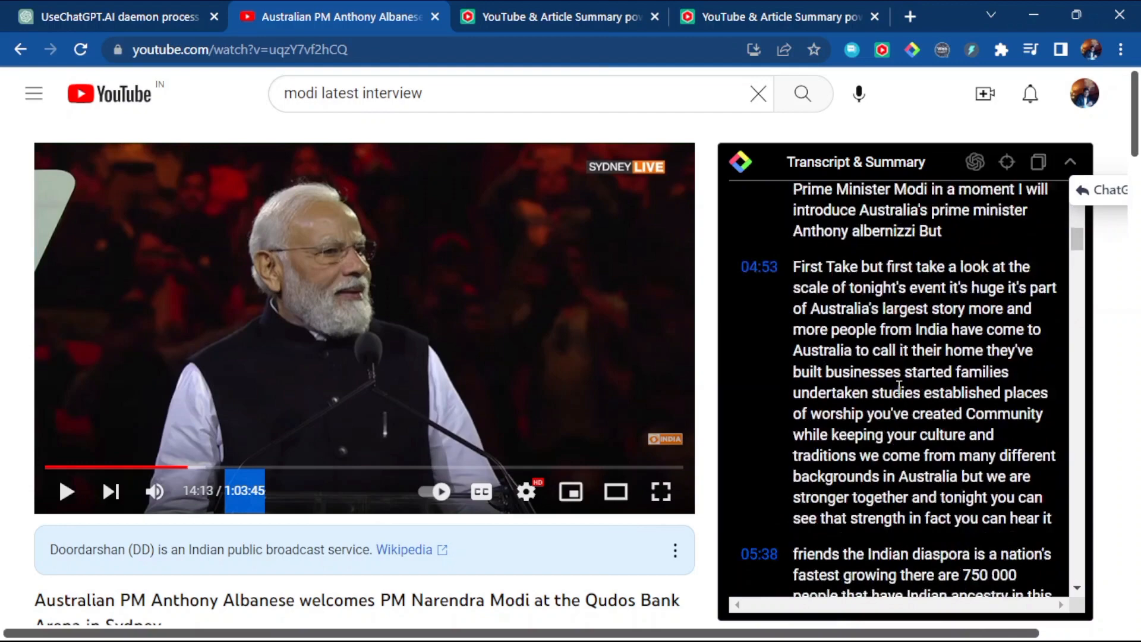
pyautogui.scroll(-3)
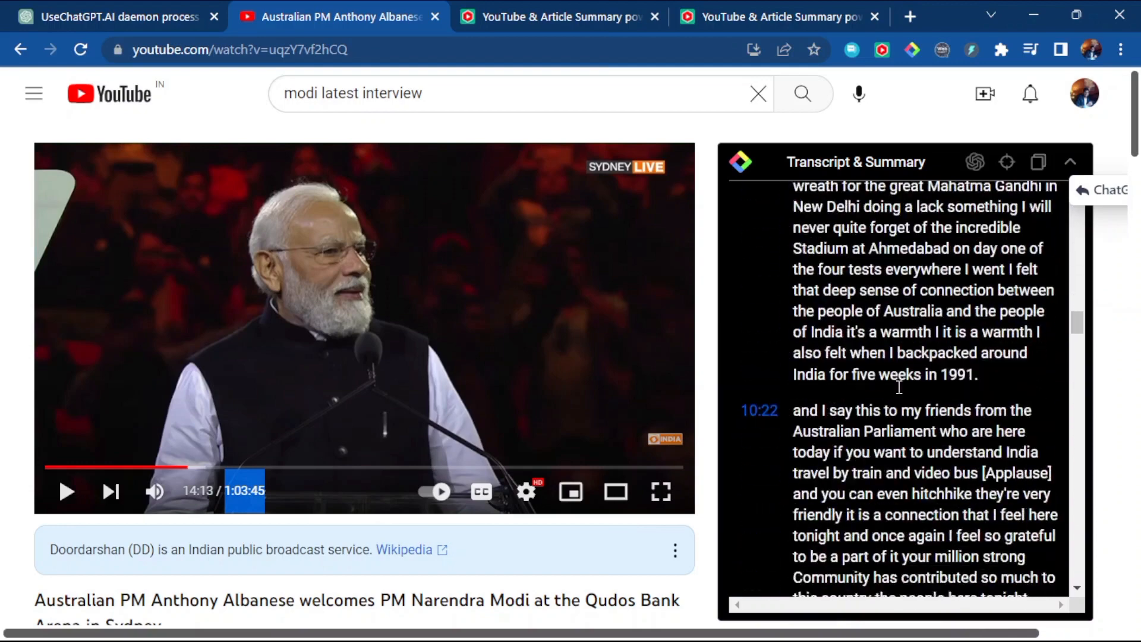
pyautogui.scroll(-3)
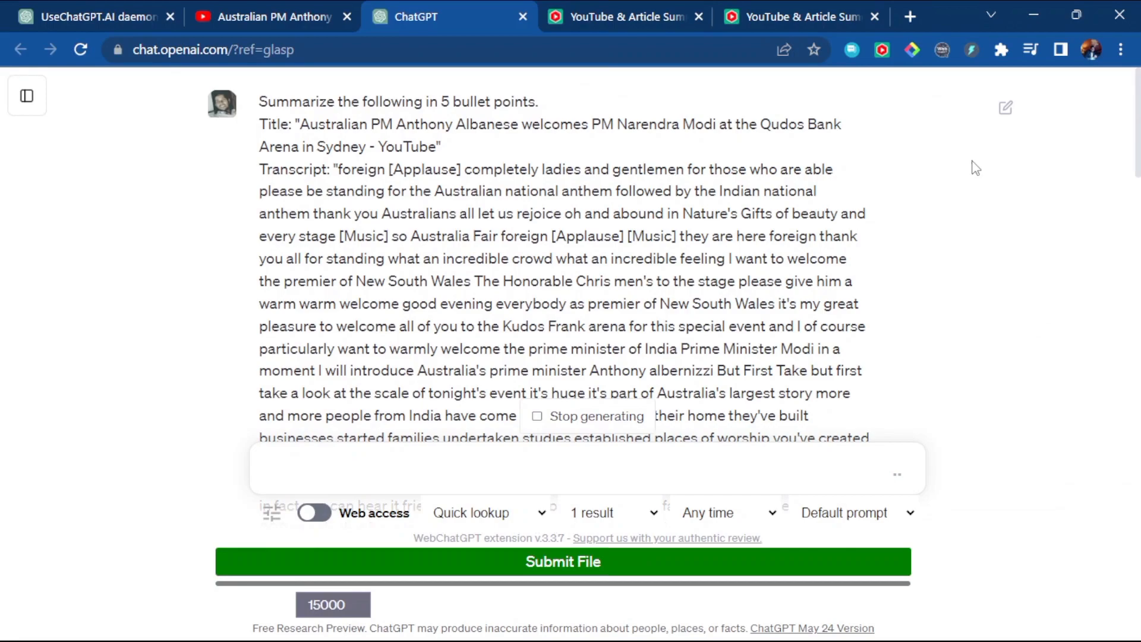
# Review ChatGPT's five-bullet summary and ready the message box for a follow-up.
pyautogui.scroll(-3)
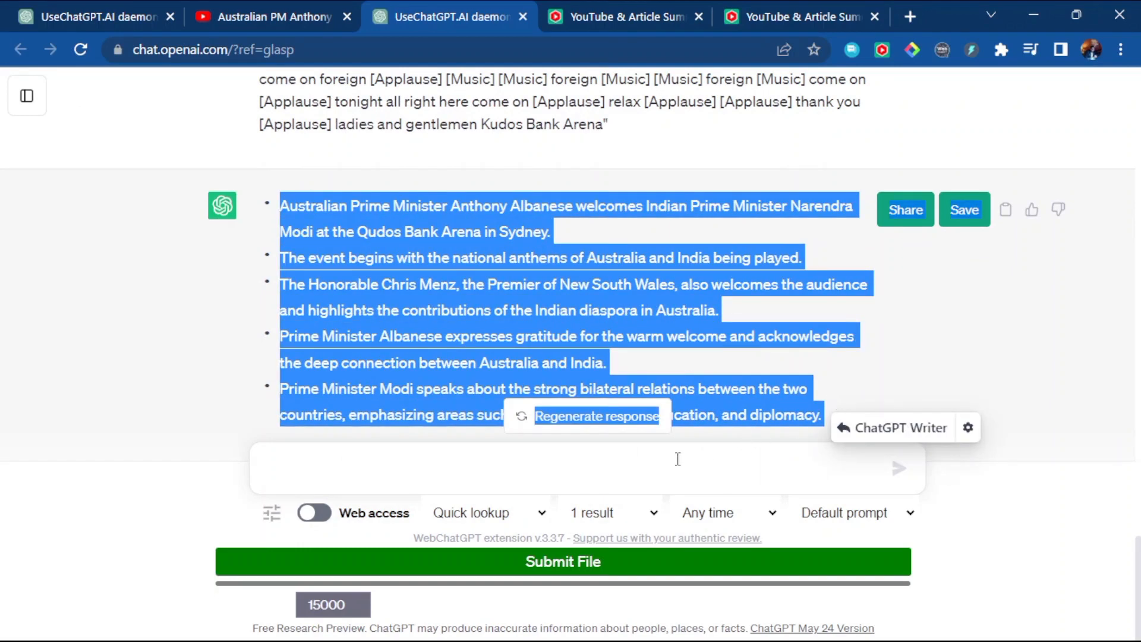
pyautogui.click(671, 461)
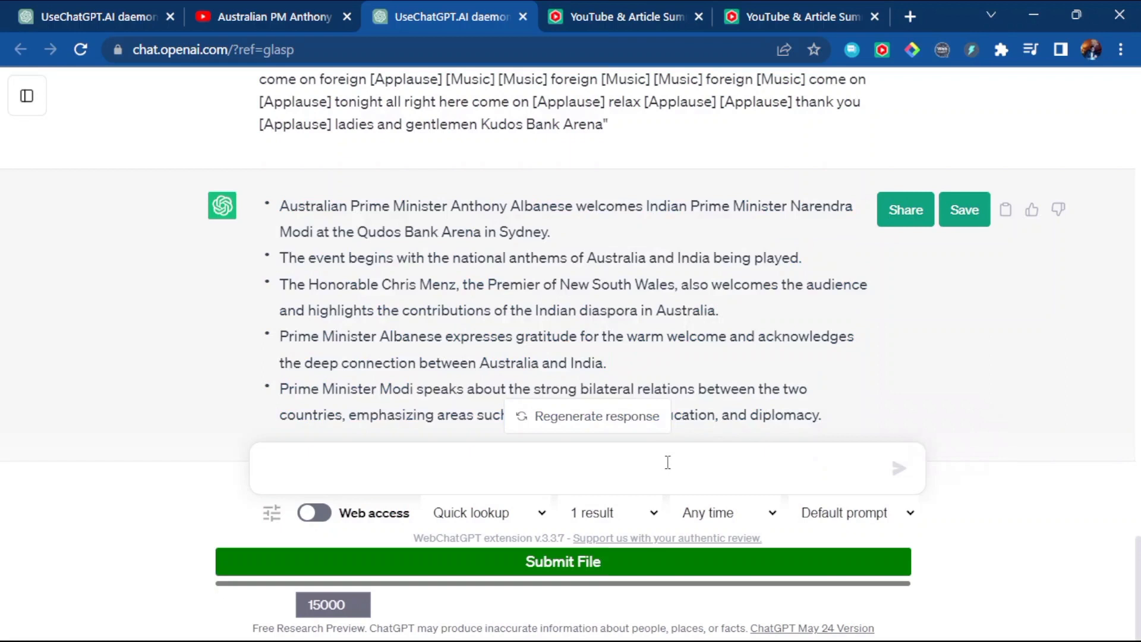
# Send 'give some more', select the five extra bullets, and return to the YouTube video.
pyautogui.write('give some')
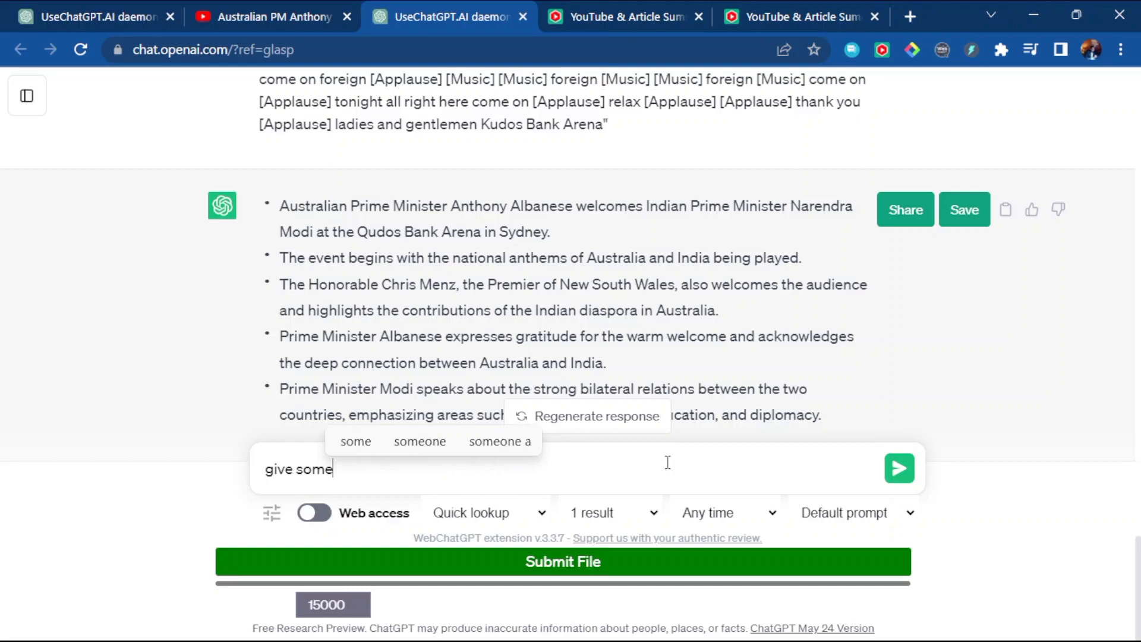
pyautogui.write('more')
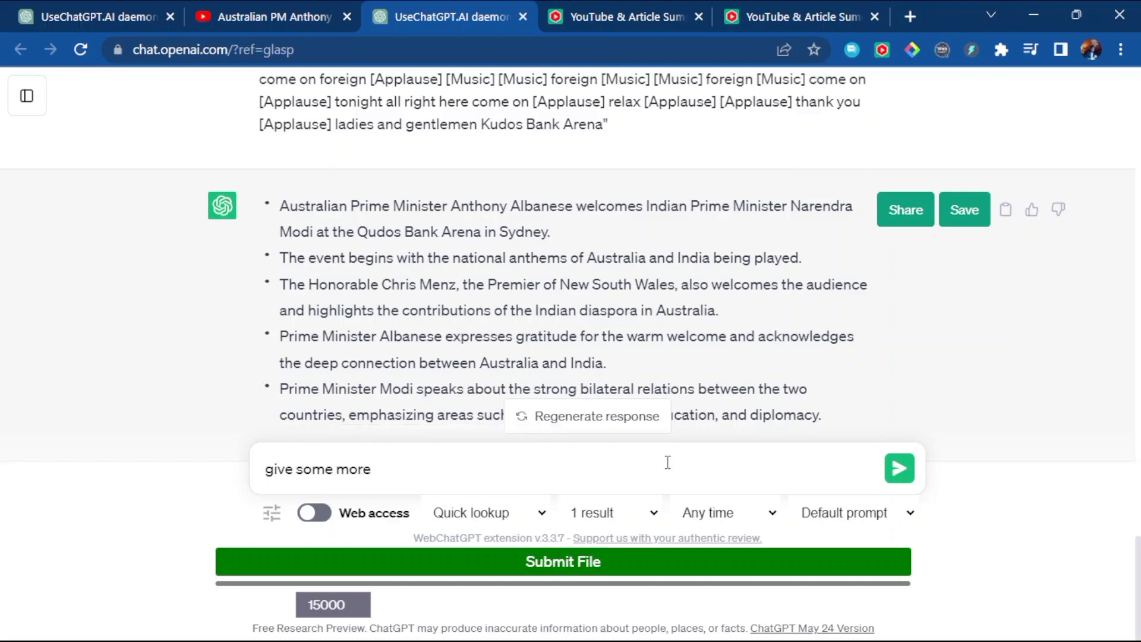
pyautogui.click(898, 468)
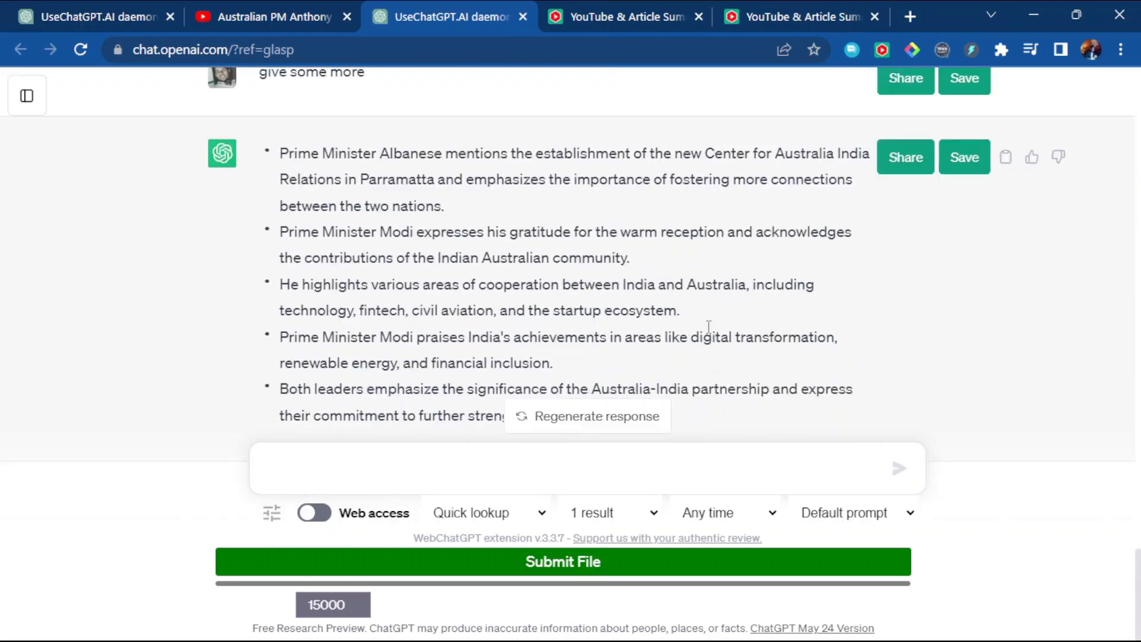
pyautogui.moveTo(279, 153); pyautogui.dragTo(415, 206)
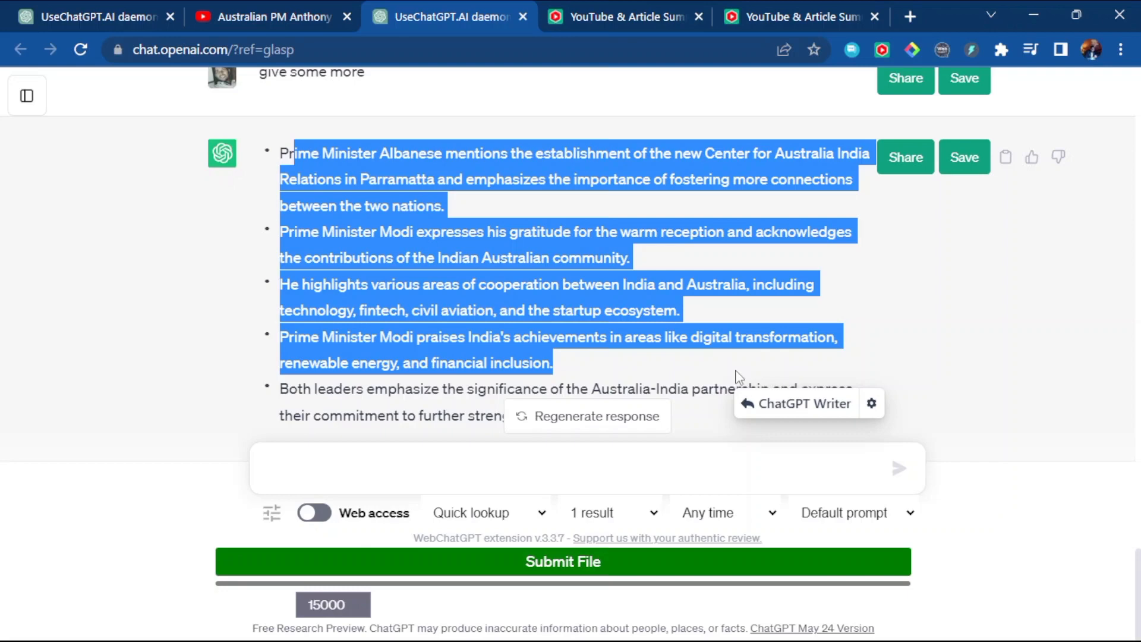
pyautogui.click(272, 14)
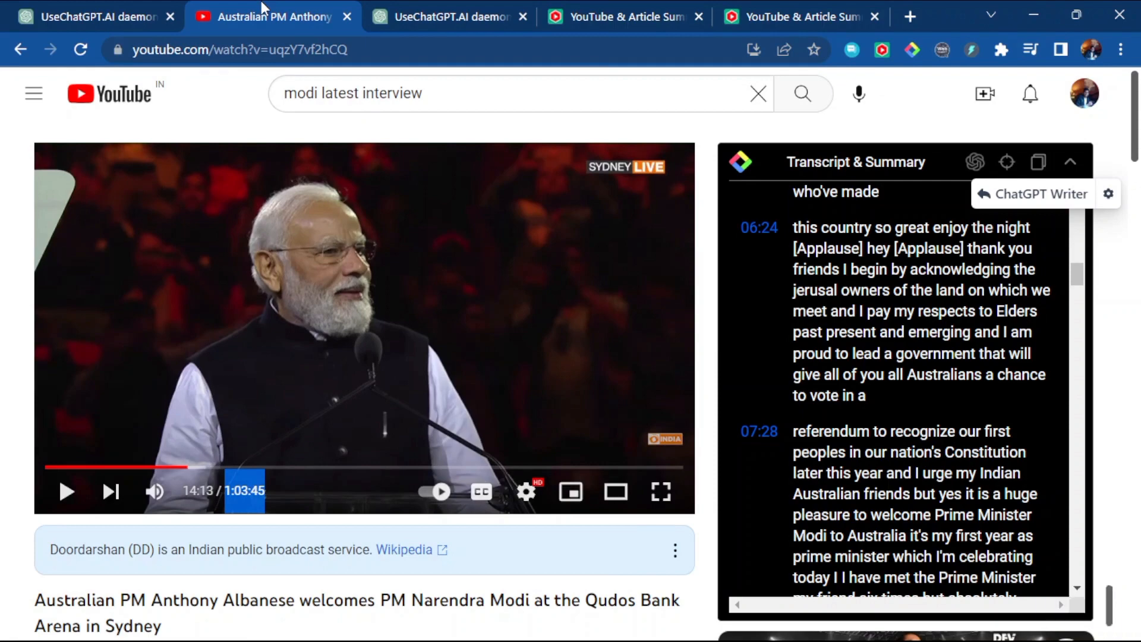
# Scroll the video page down to the comments and recommended videos.
pyautogui.scroll(-3)
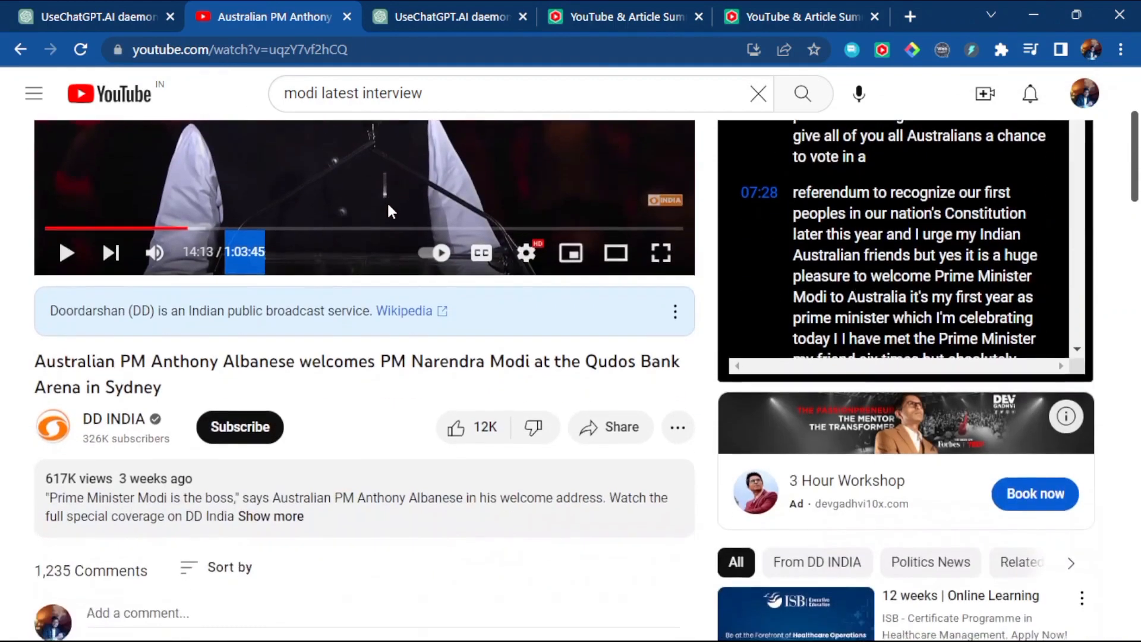
pyautogui.scroll(-3)
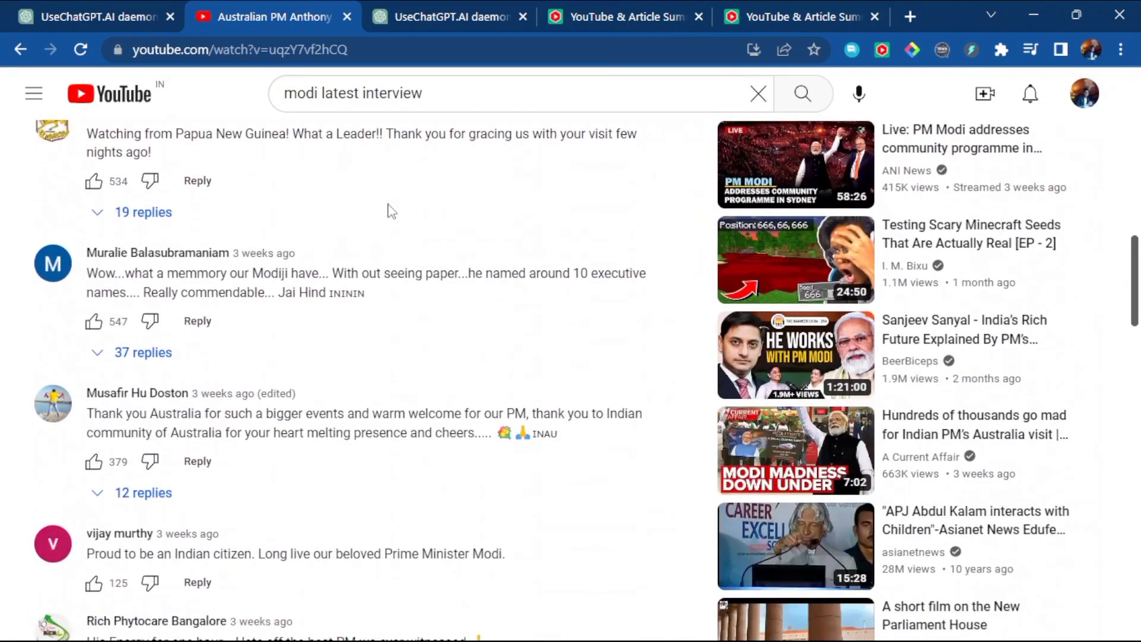
pyautogui.moveTo(743, 335)
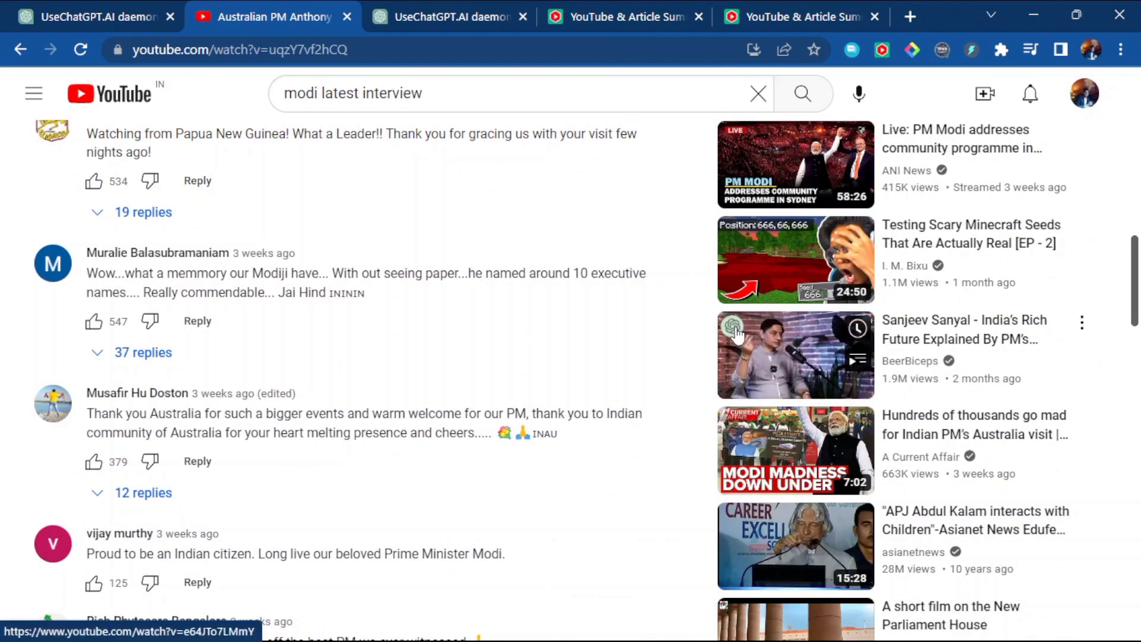
pyautogui.moveTo(735, 335)
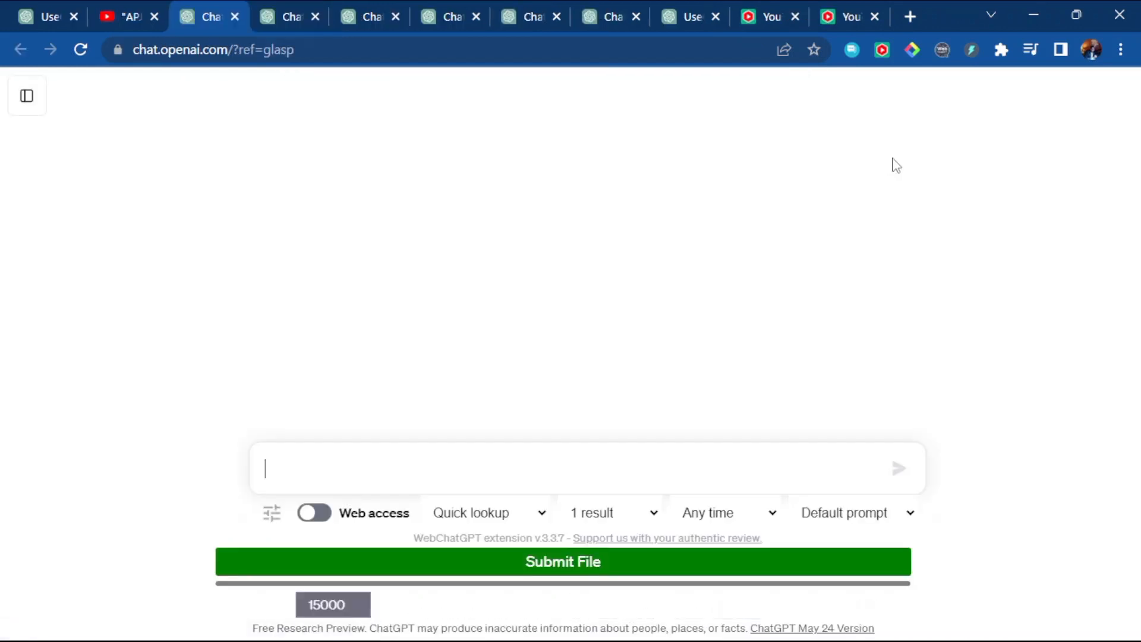
# Send the Kalam video summary prompt, select the five bullets, and request 'give some more'.
pyautogui.click(900, 468)
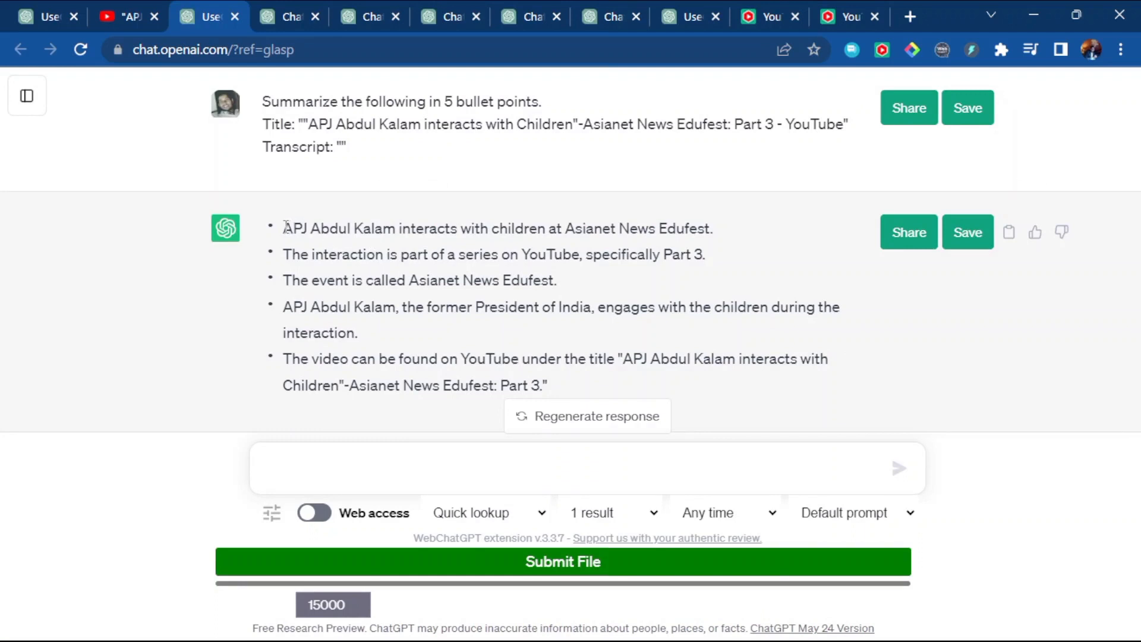
pyautogui.moveTo(283, 228); pyautogui.dragTo(555, 385)
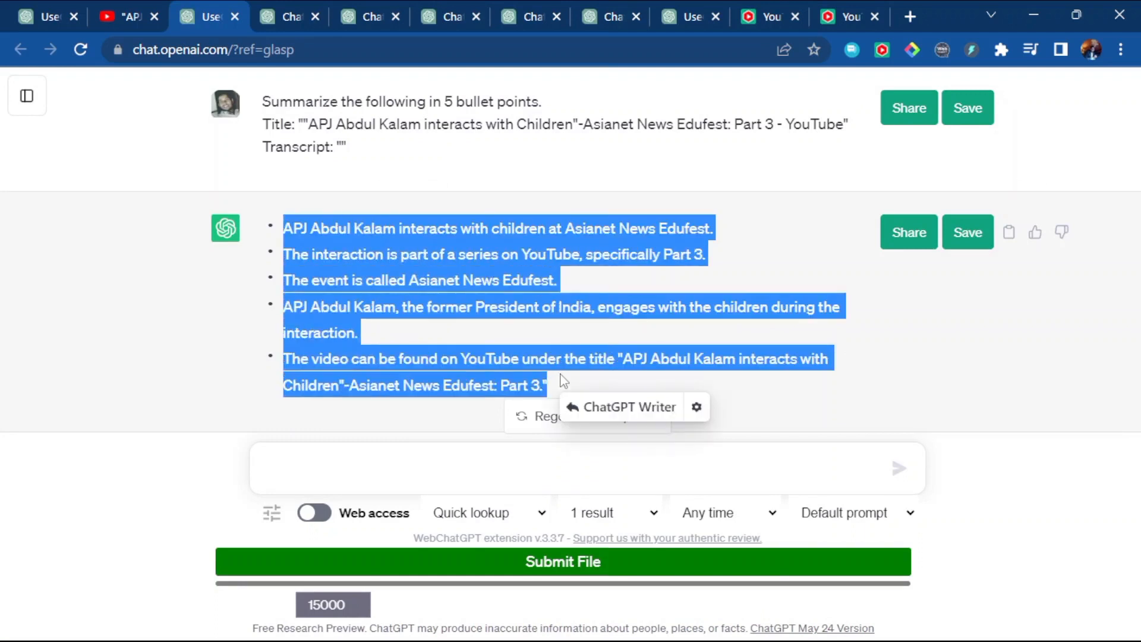
pyautogui.moveTo(494, 352)
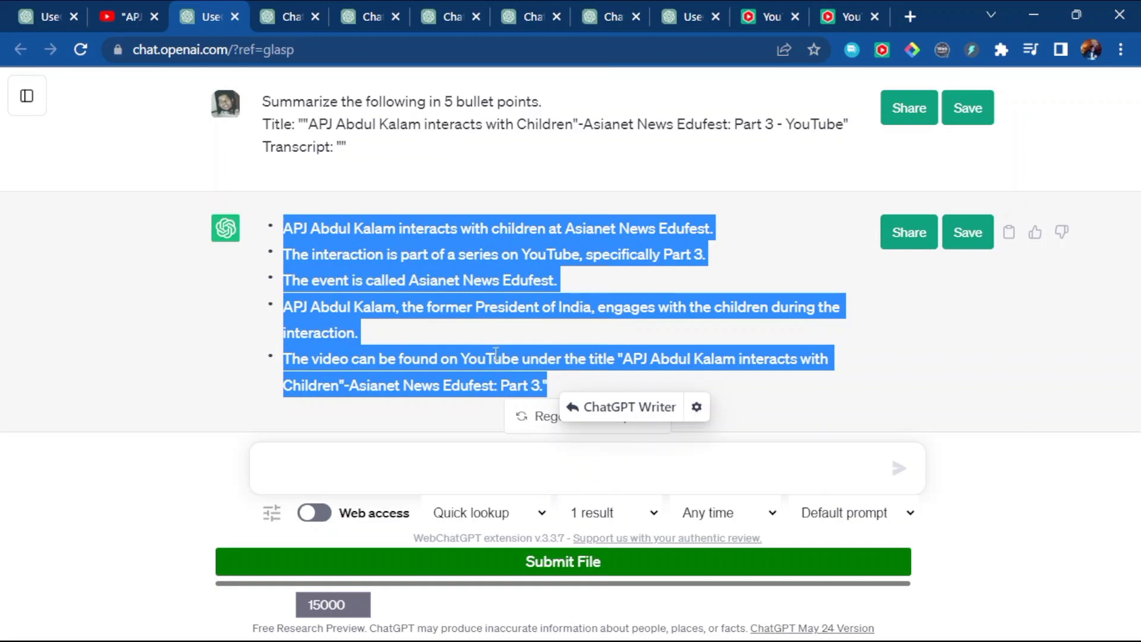
pyautogui.click(373, 473)
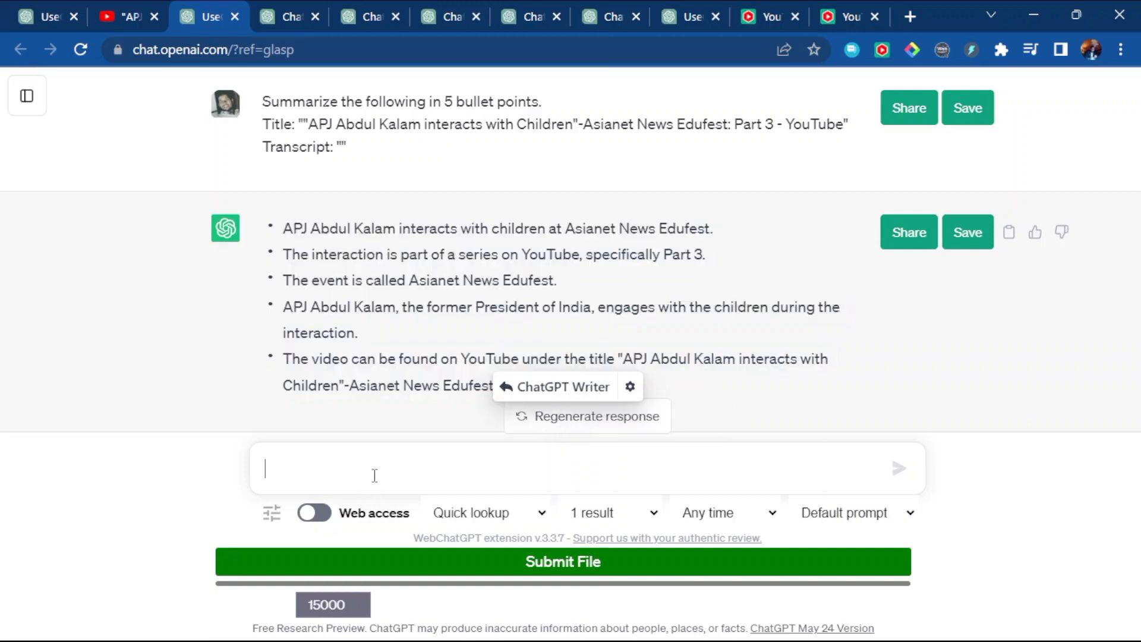
pyautogui.write('give s')
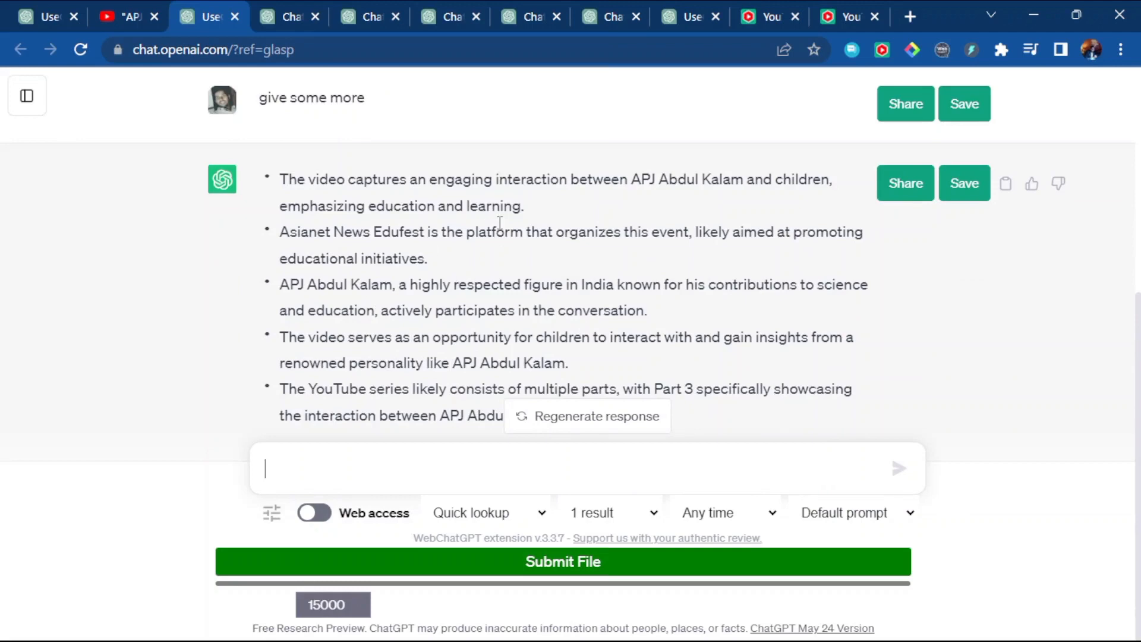
# Return to the Kalam video, collapse the empty Transcript & Summary panel, and scroll down.
pyautogui.click(128, 17)
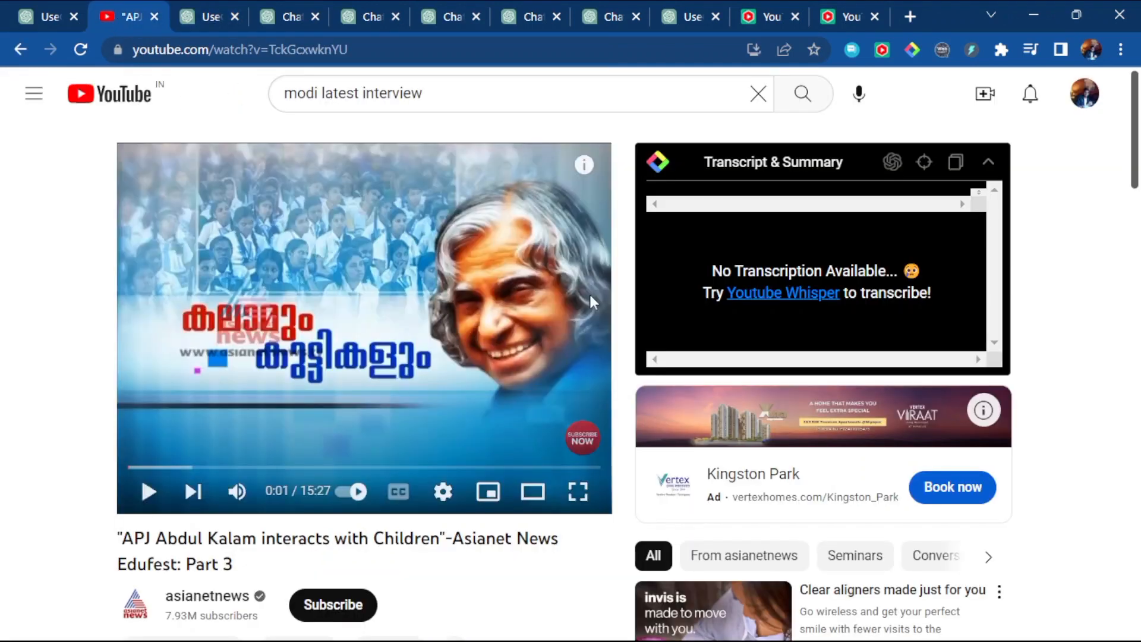
pyautogui.moveTo(991, 169)
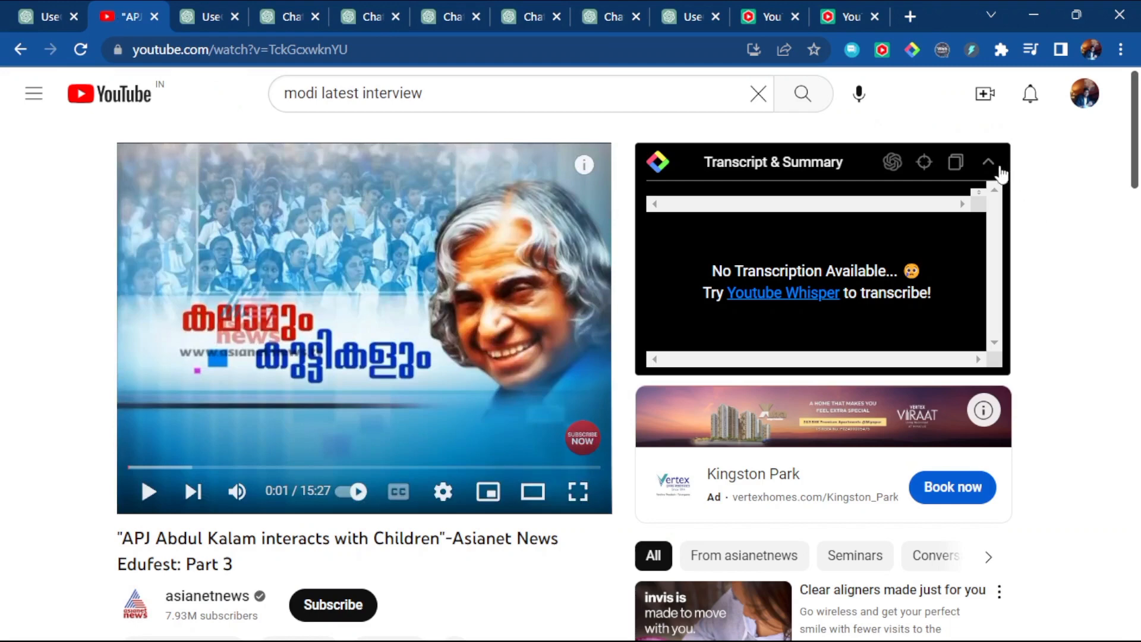
pyautogui.click(989, 161)
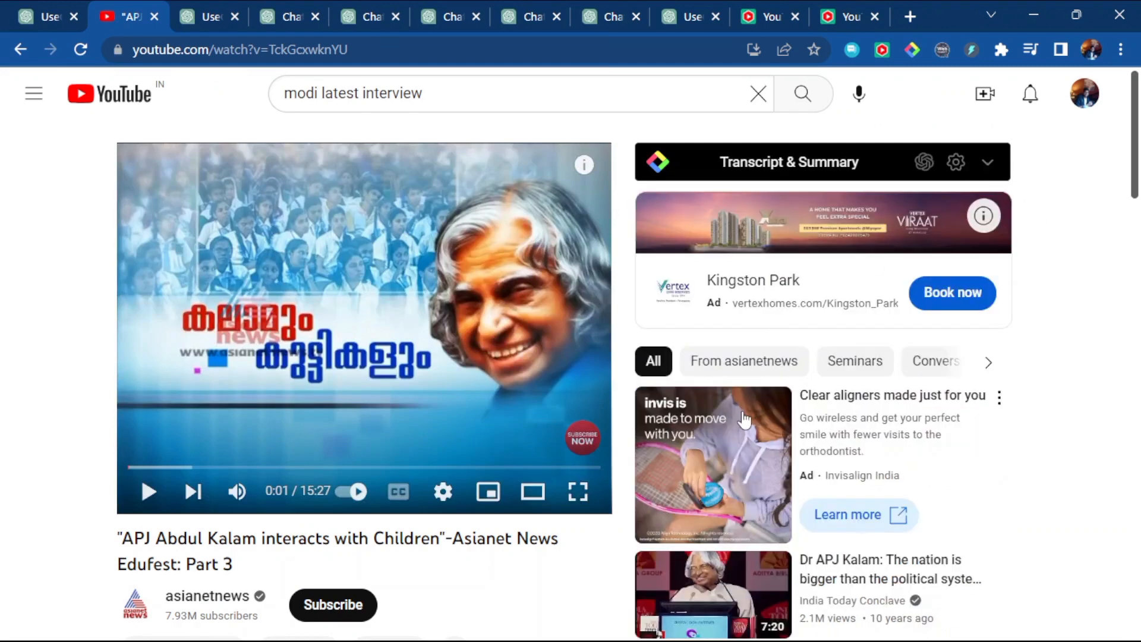
pyautogui.moveTo(445, 365)
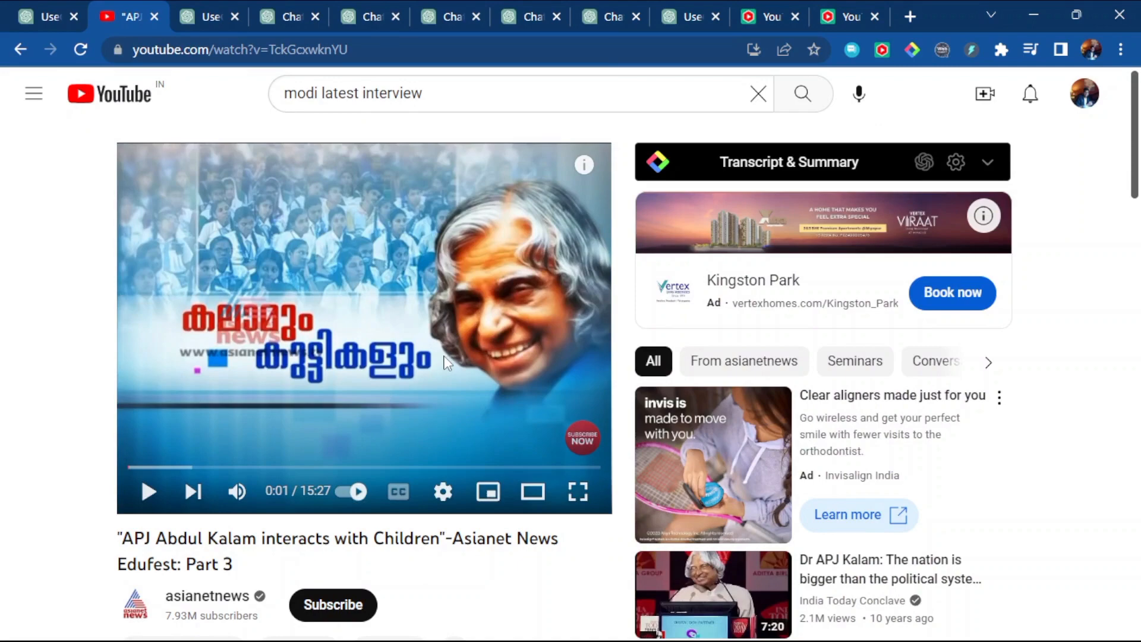
pyautogui.scroll(-3)
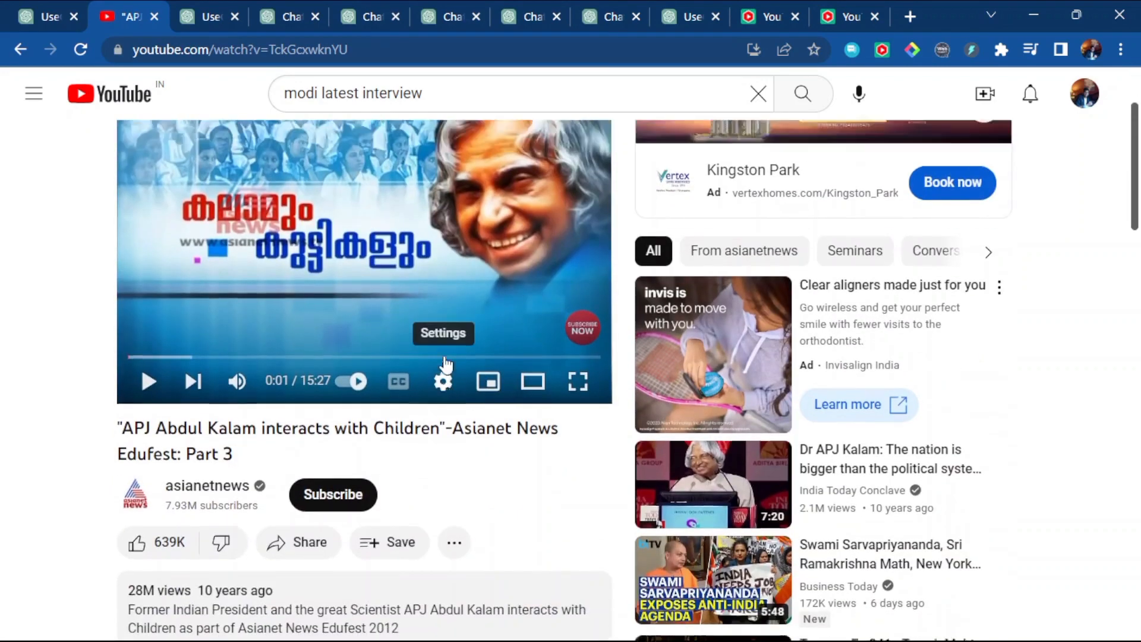